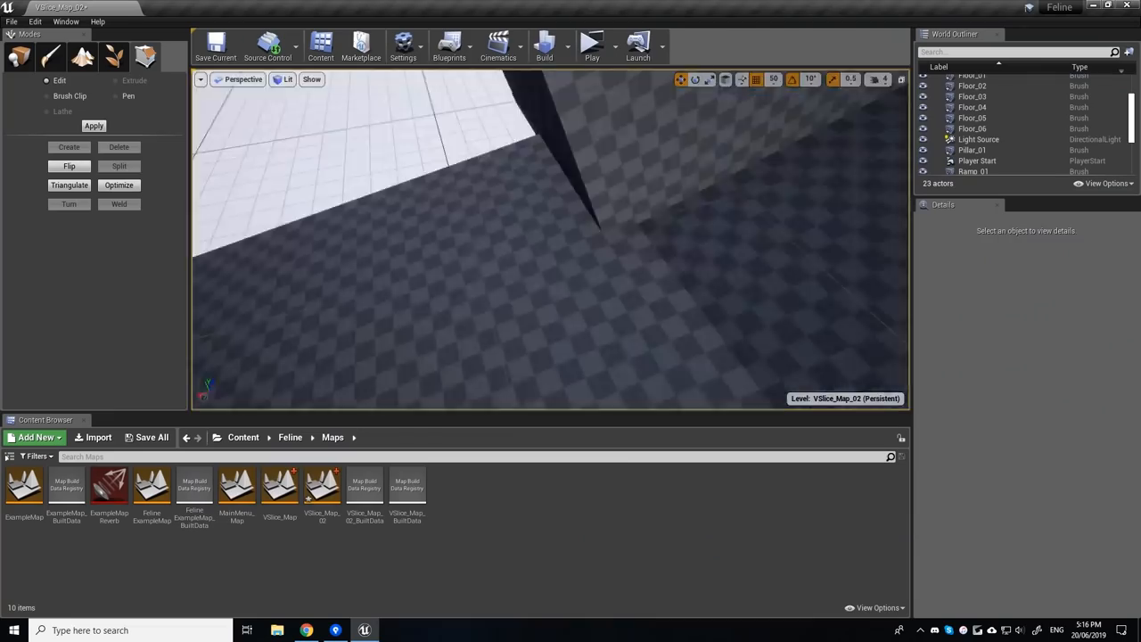
Block out VSlice_Map_02 with checkered Floor, Wall and Ramp box brushes plus angled wall-ride surfaces
left_click(592, 44)
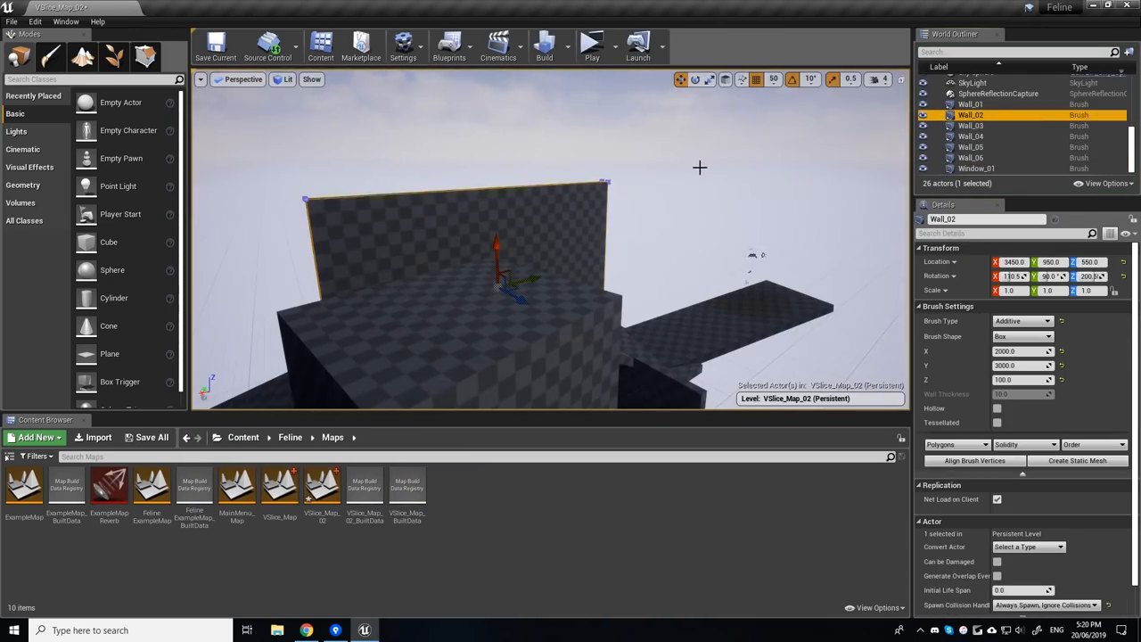
left_click(970, 157)
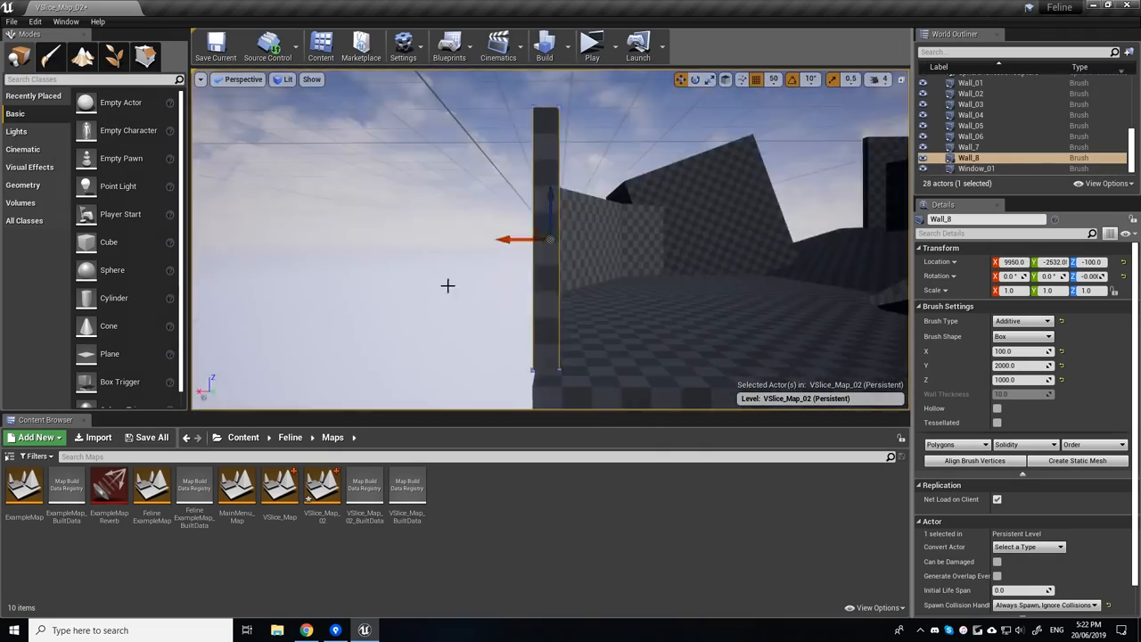
left_click(592, 44)
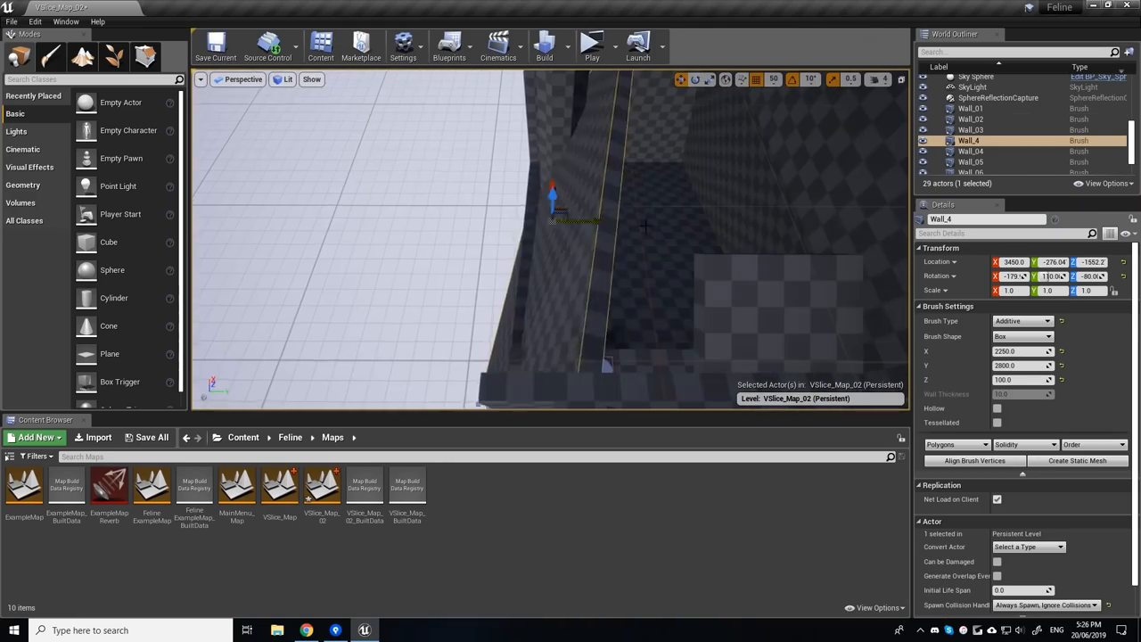
left_click(592, 44)
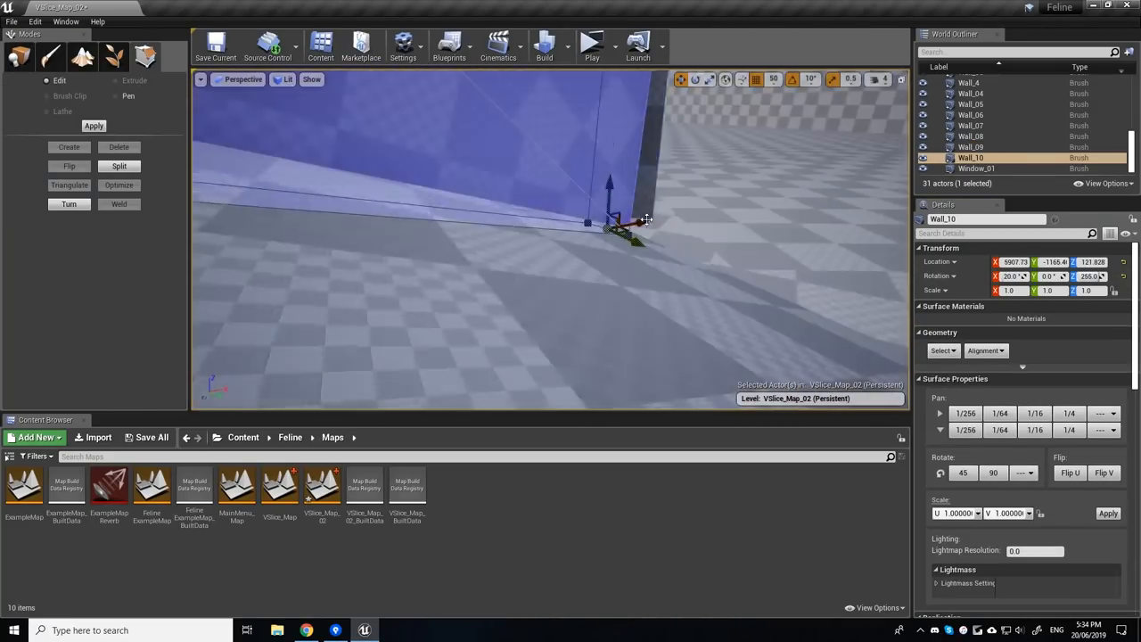
left_click(592, 45)
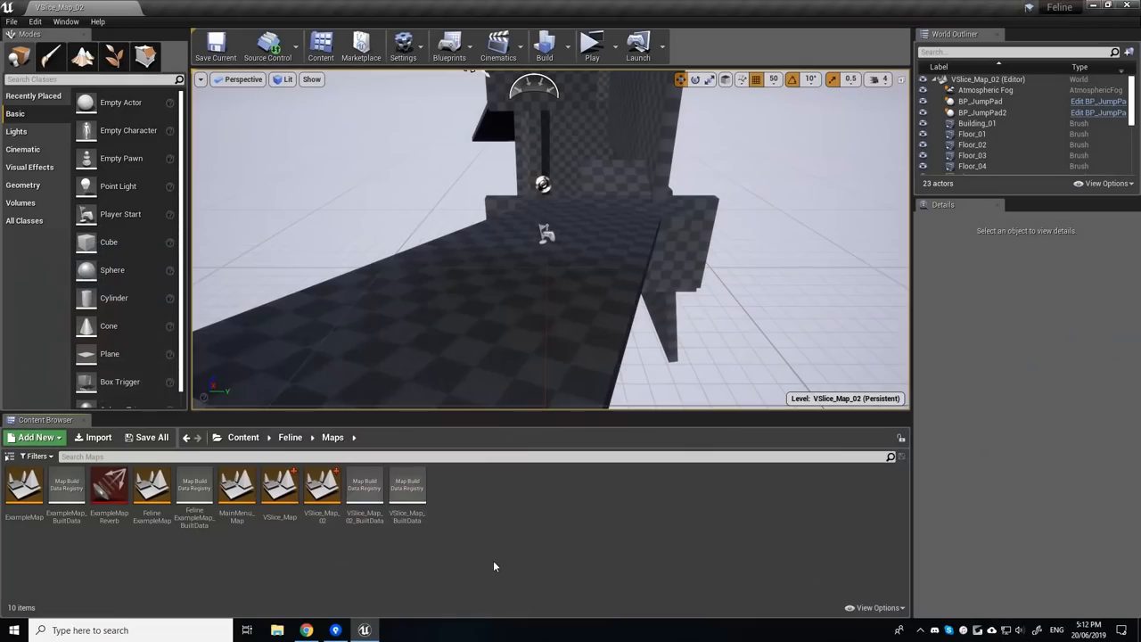
left_click(591, 45)
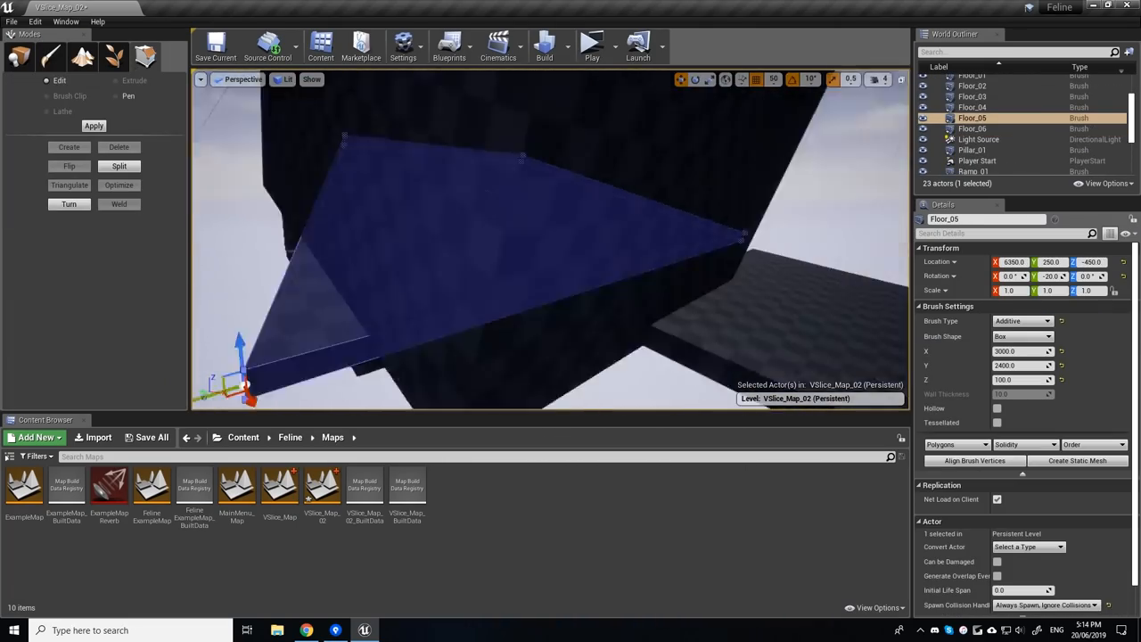
left_click(591, 43)
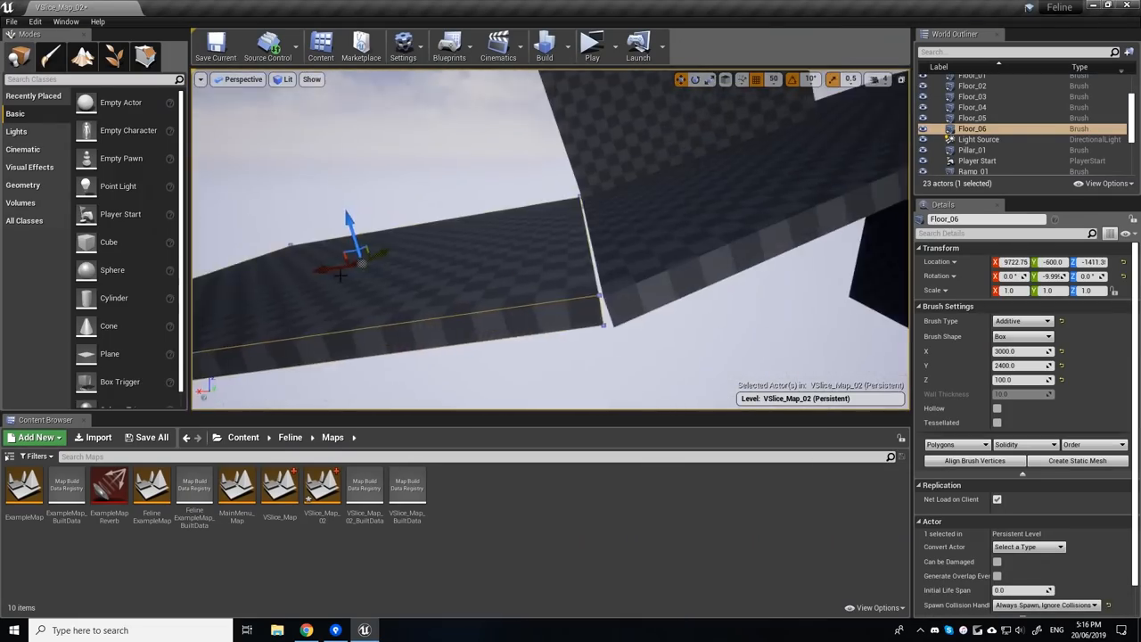
left_click(591, 44)
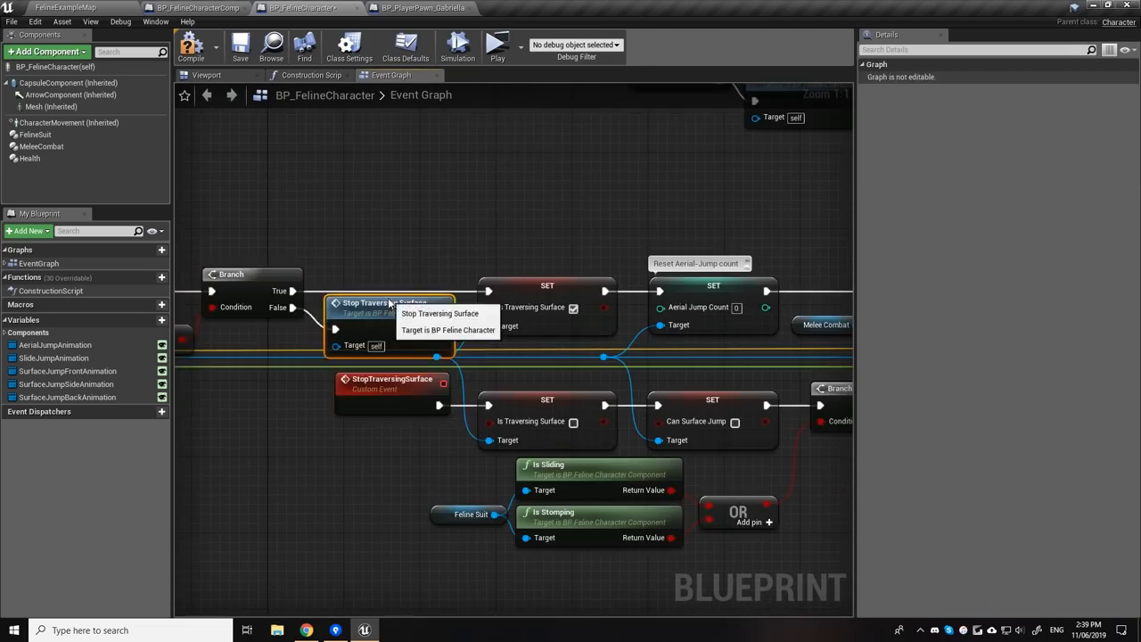
View the surface traversal curve, then BP_FelineCharacterComponent's Event Graph with the direction logic
left_click(497, 45)
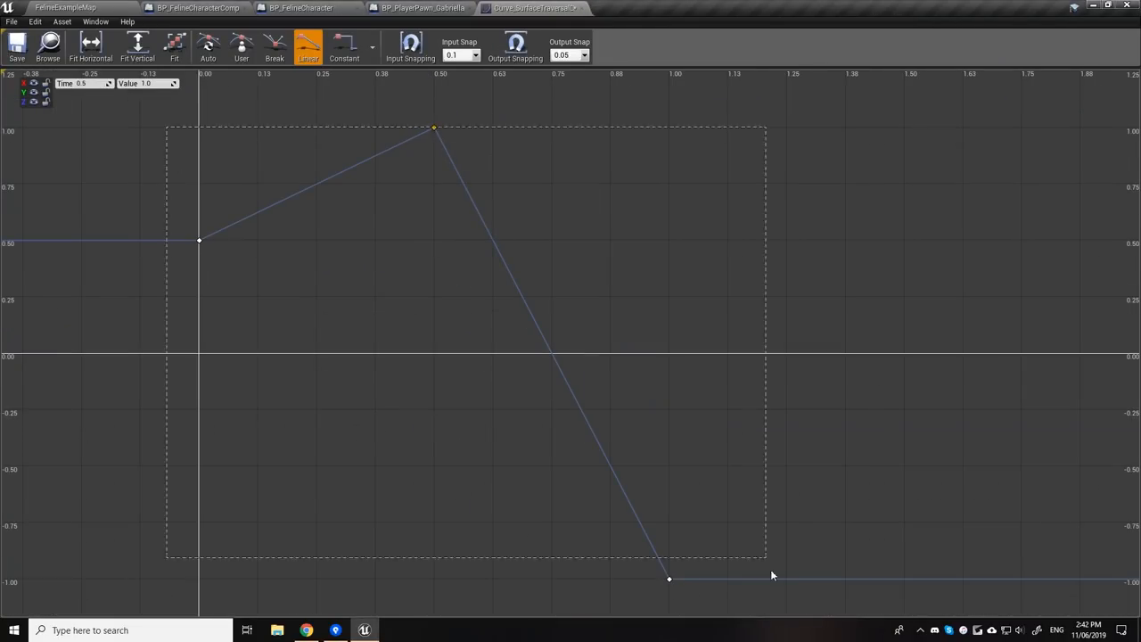
left_click(241, 46)
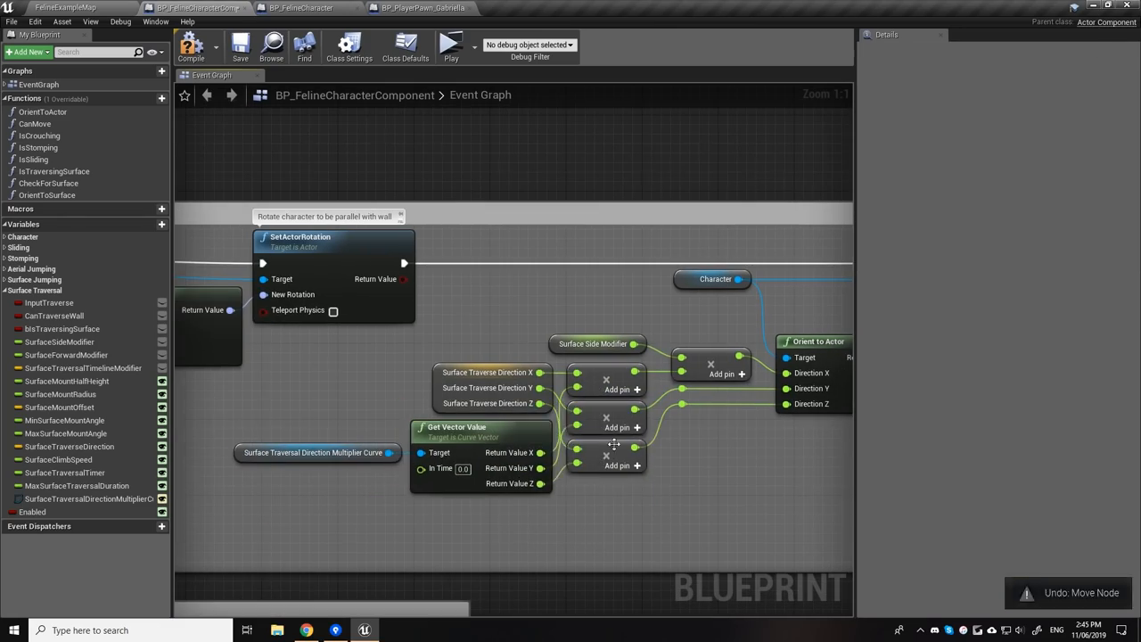
scroll("down", 3)
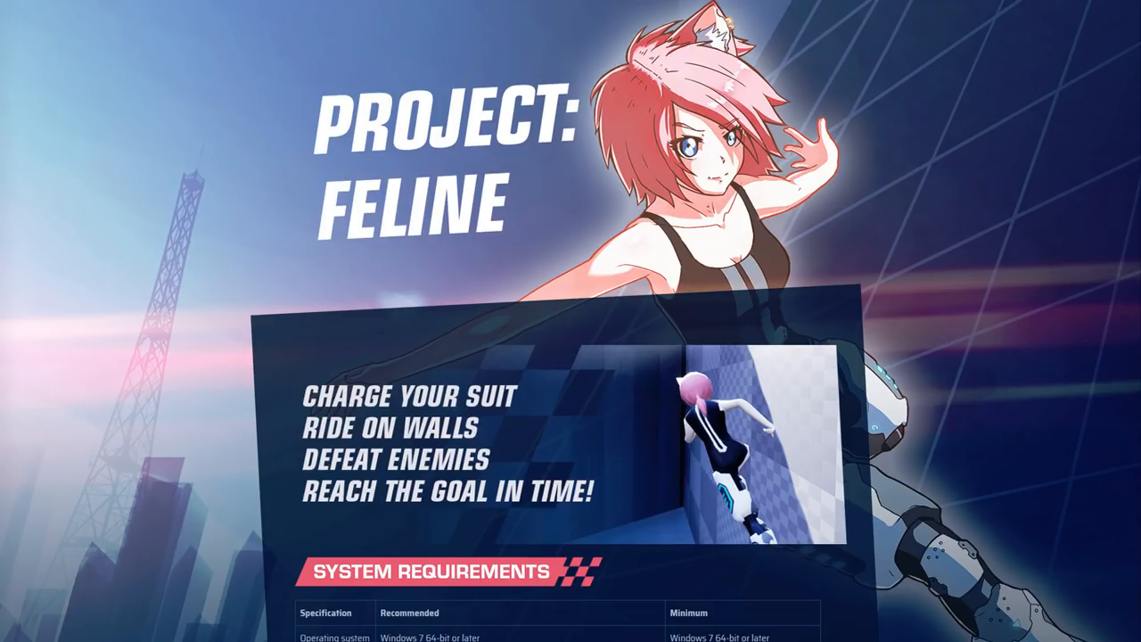
Scroll the Project: Feline page down to System Requirements, Credits and Support
scroll("down", 3)
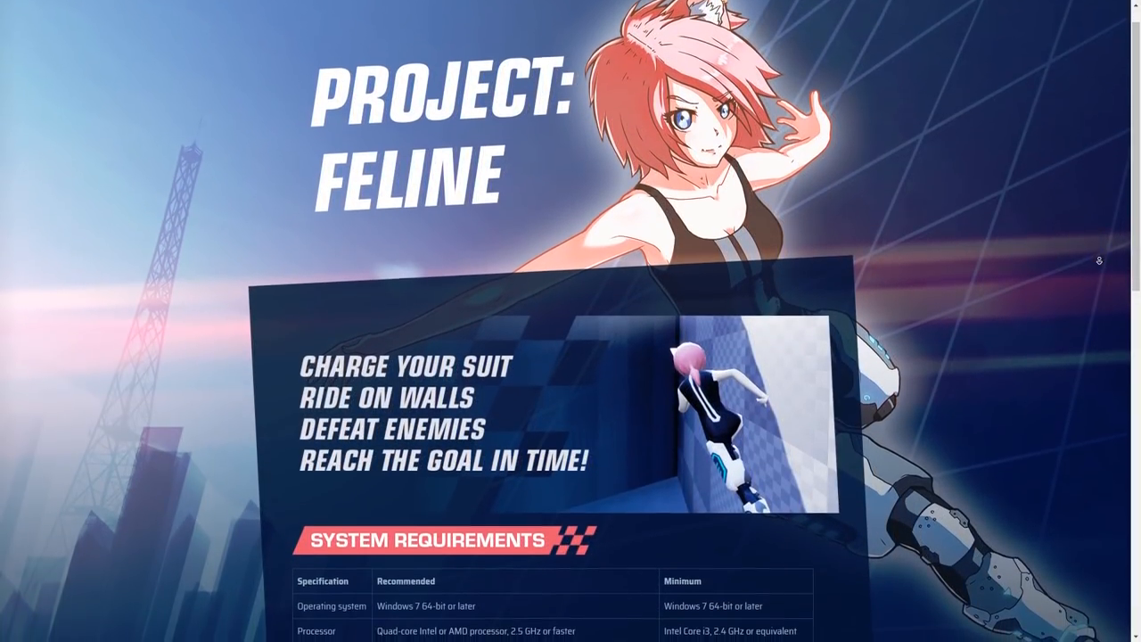
scroll("down", 3)
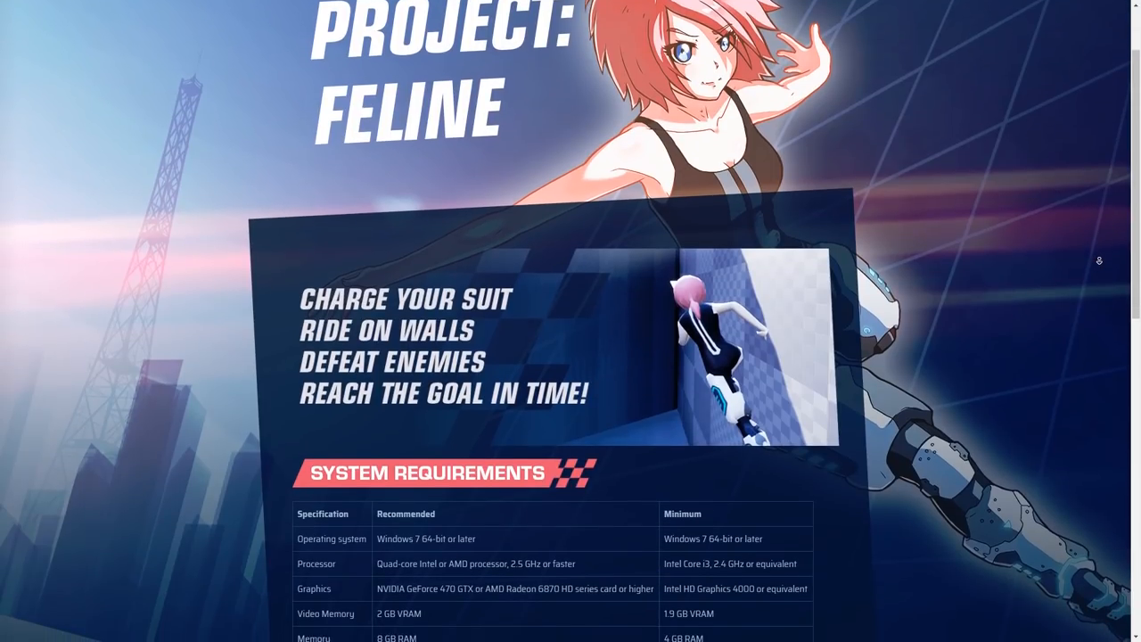
scroll("down", 3)
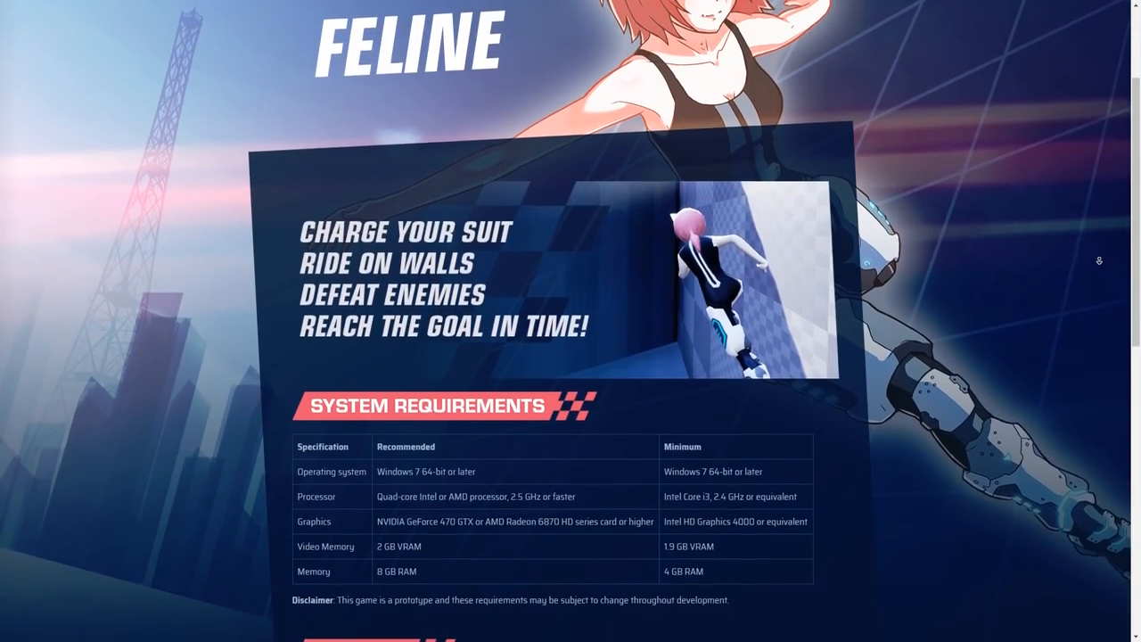
scroll("down", 3)
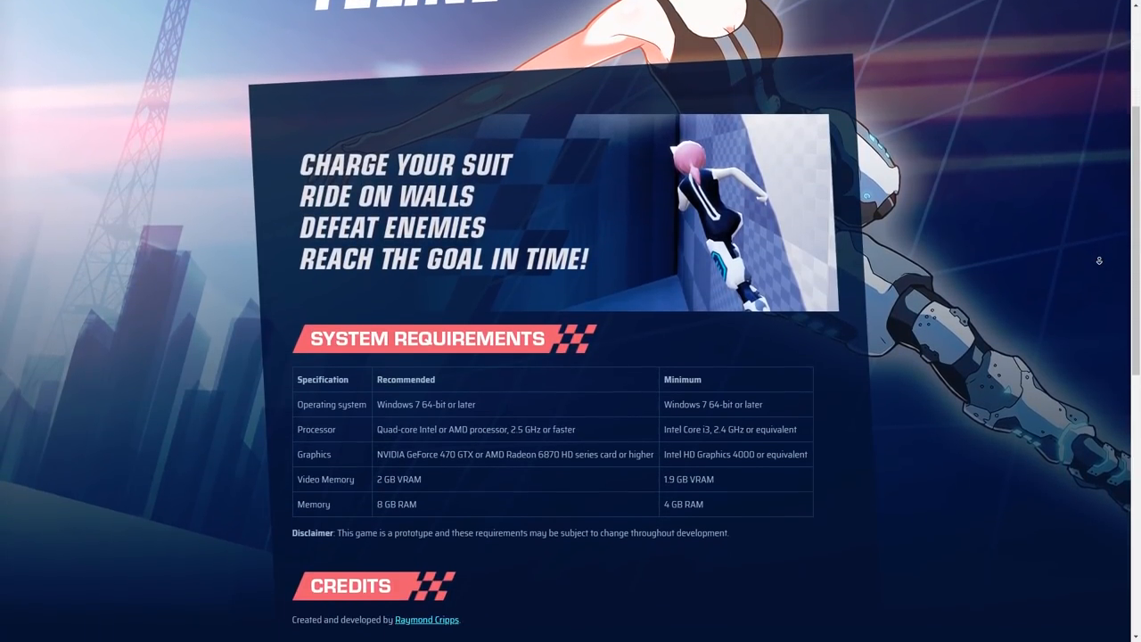
scroll("down", 3)
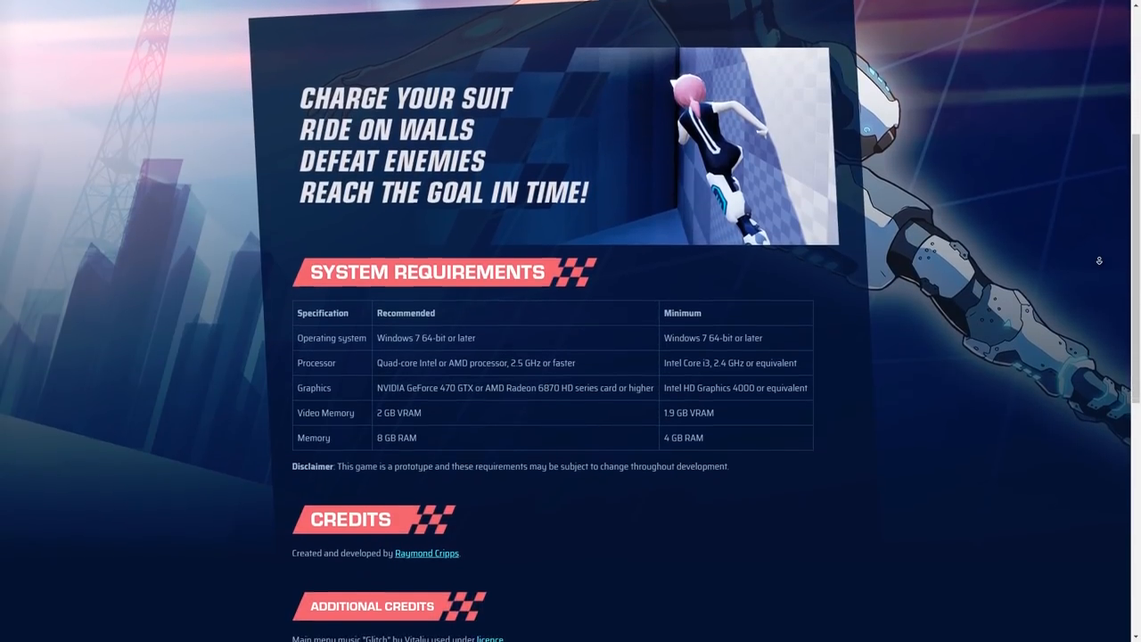
scroll("down", 3)
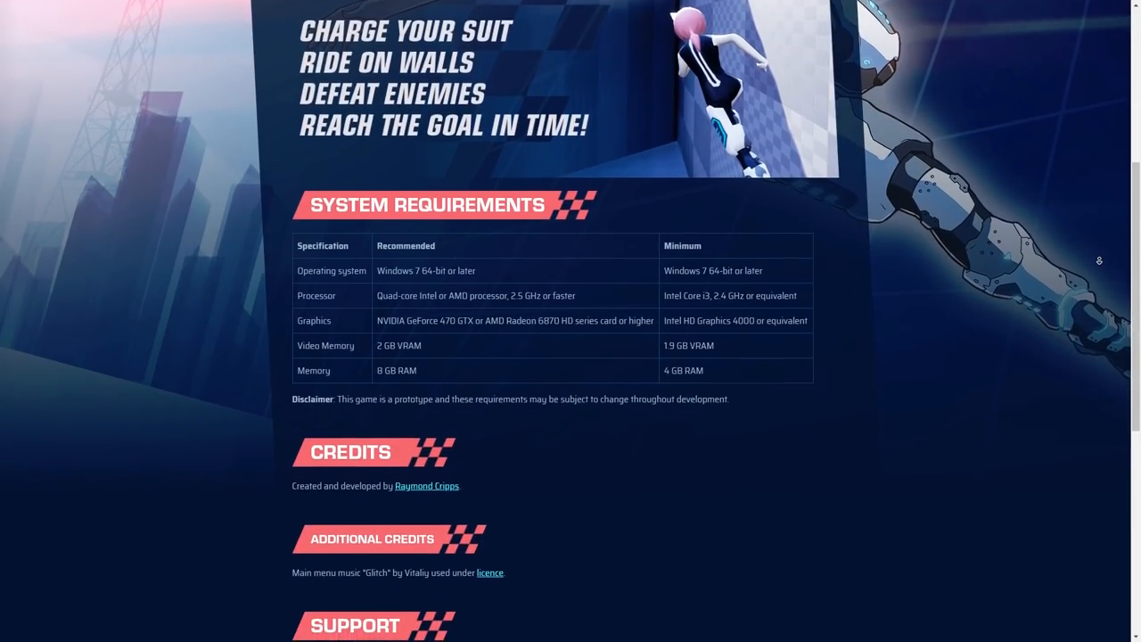
scroll("down", 3)
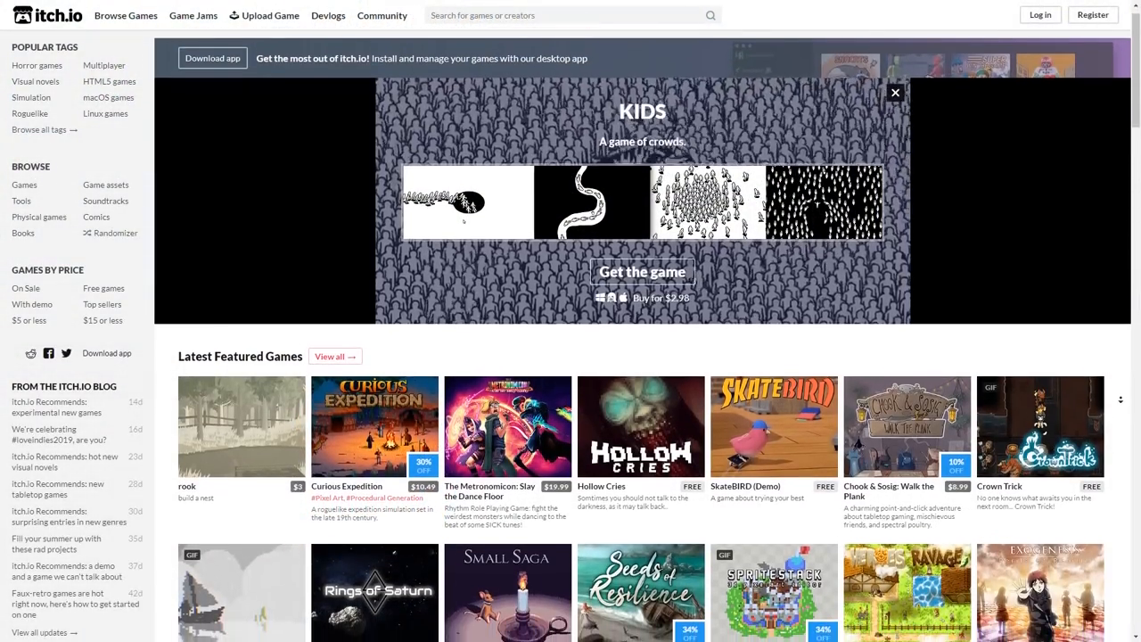
Scroll the itch.io homepage through Latest Featured Games, Fresh Games, Featured jams and On Sale
scroll("down", 3)
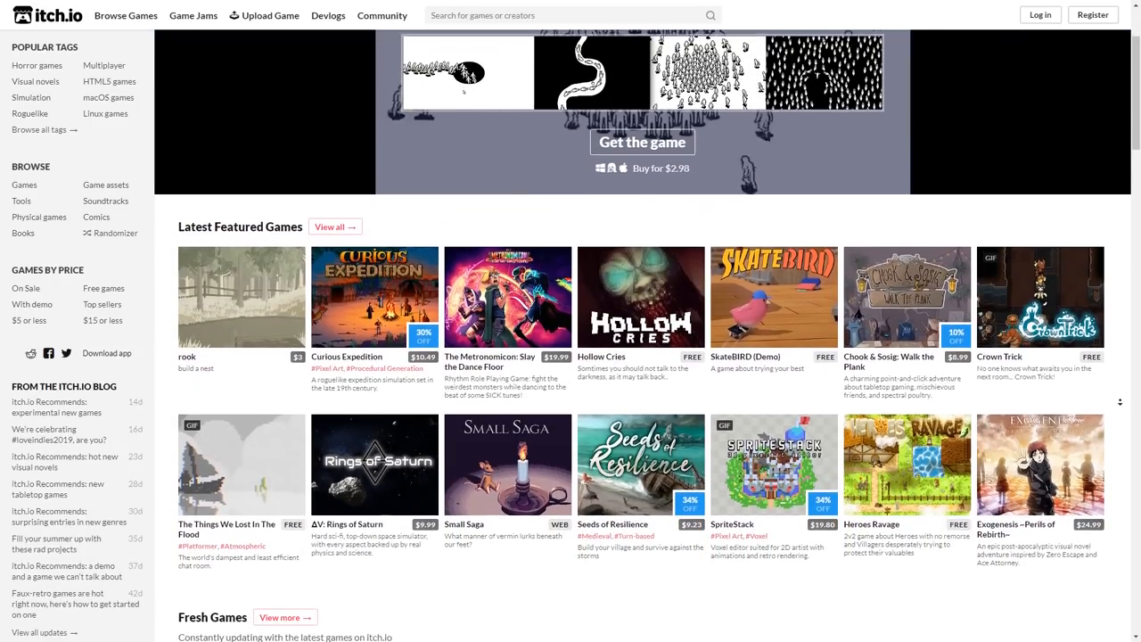
scroll("down", 3)
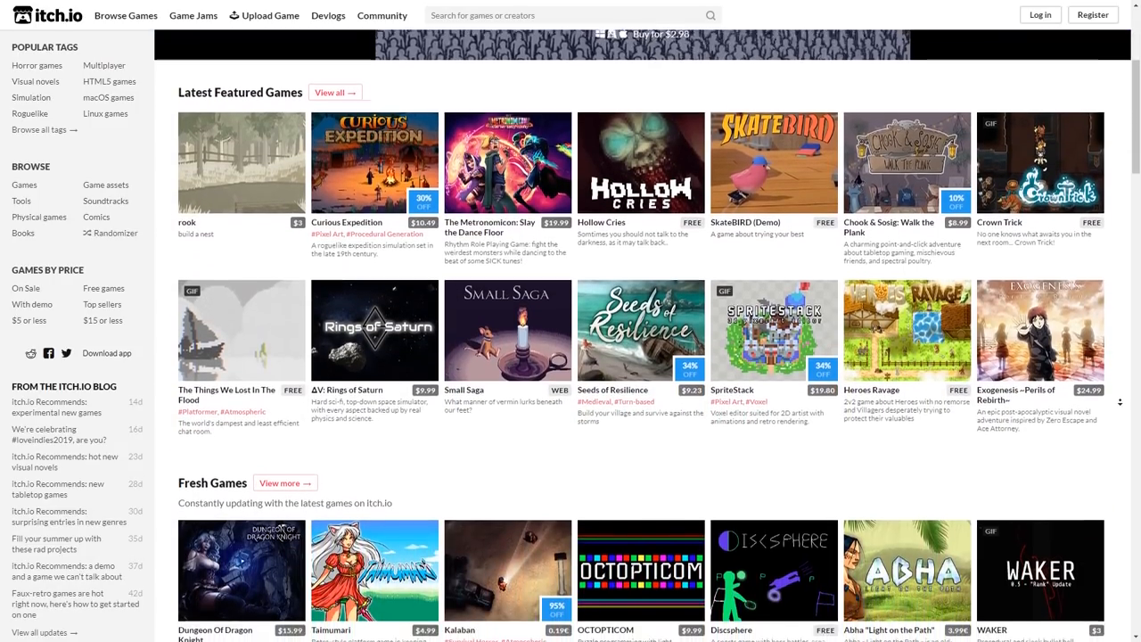
scroll("down", 3)
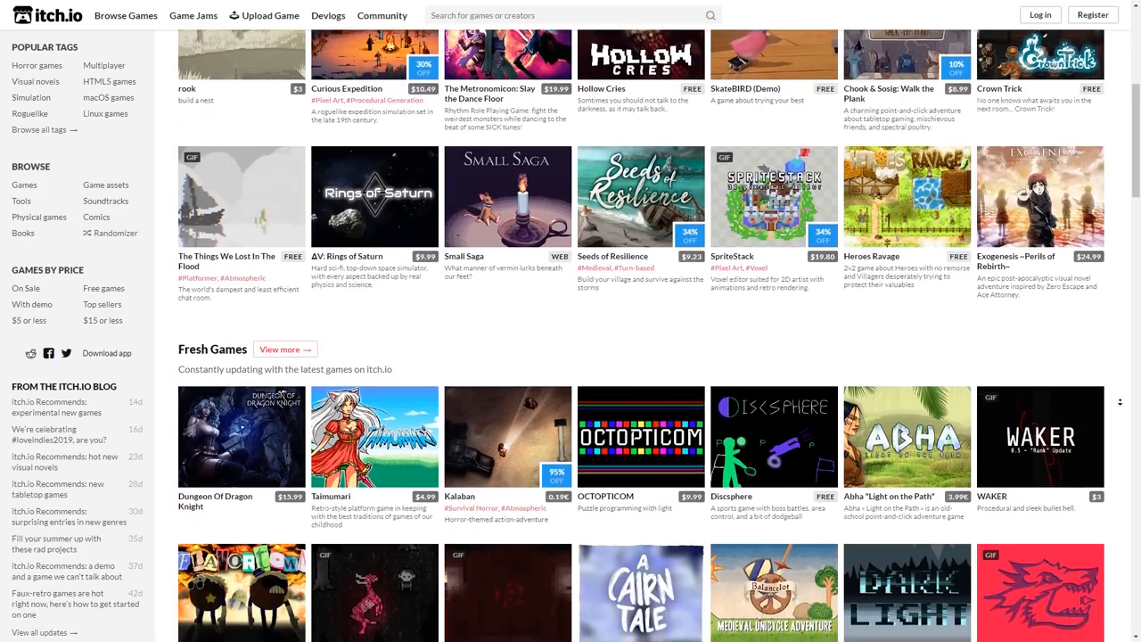
scroll("down", 3)
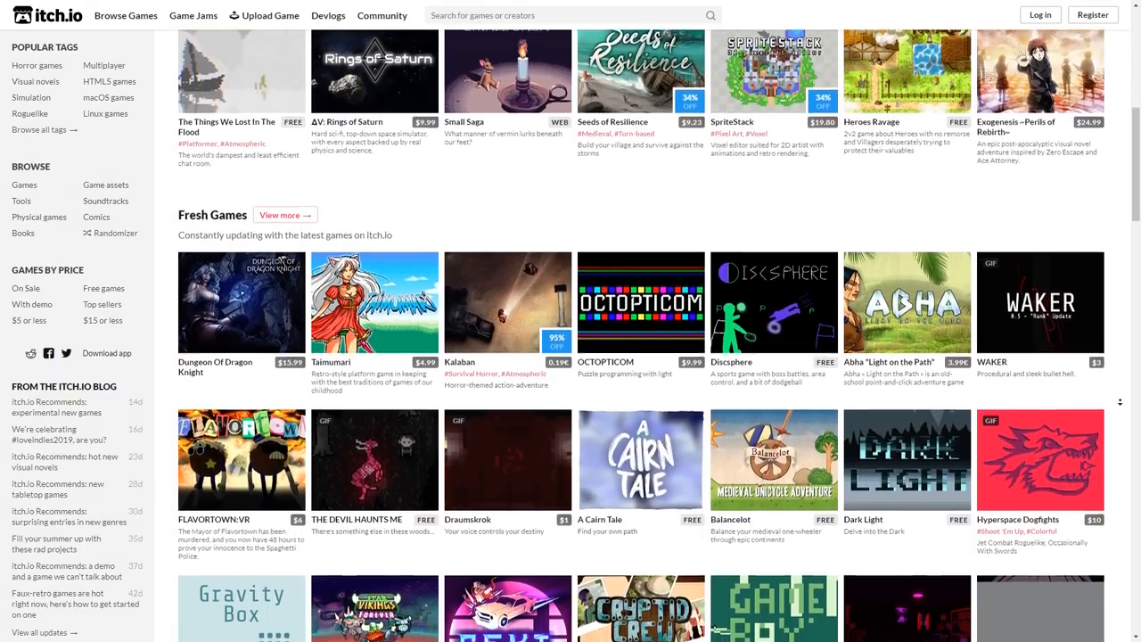
scroll("down", 3)
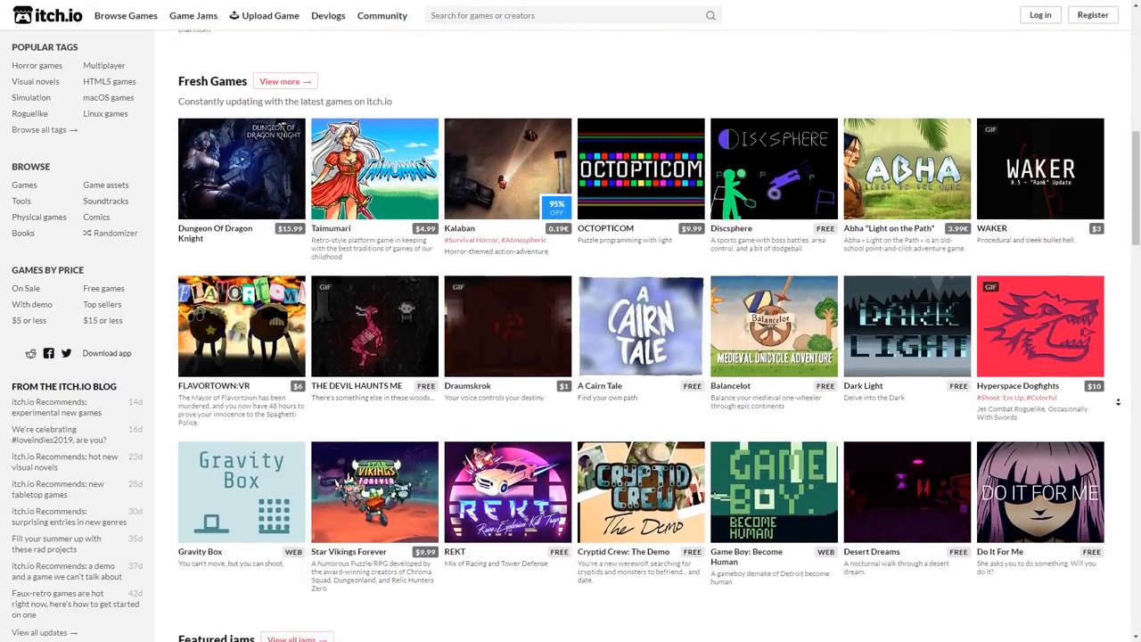
scroll("down", 3)
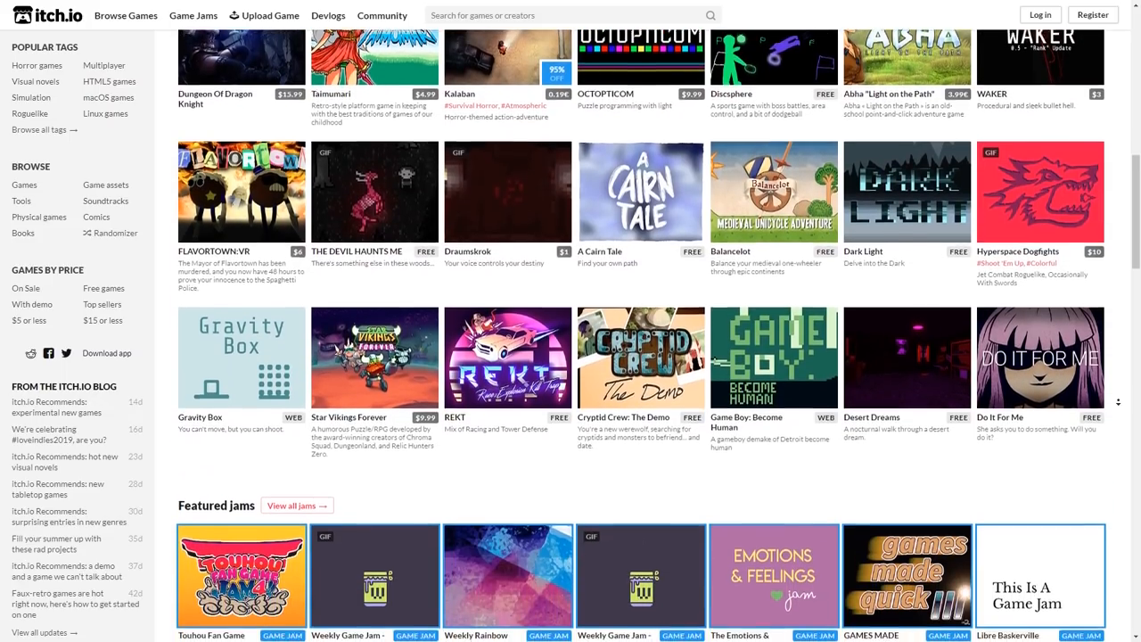
scroll("down", 3)
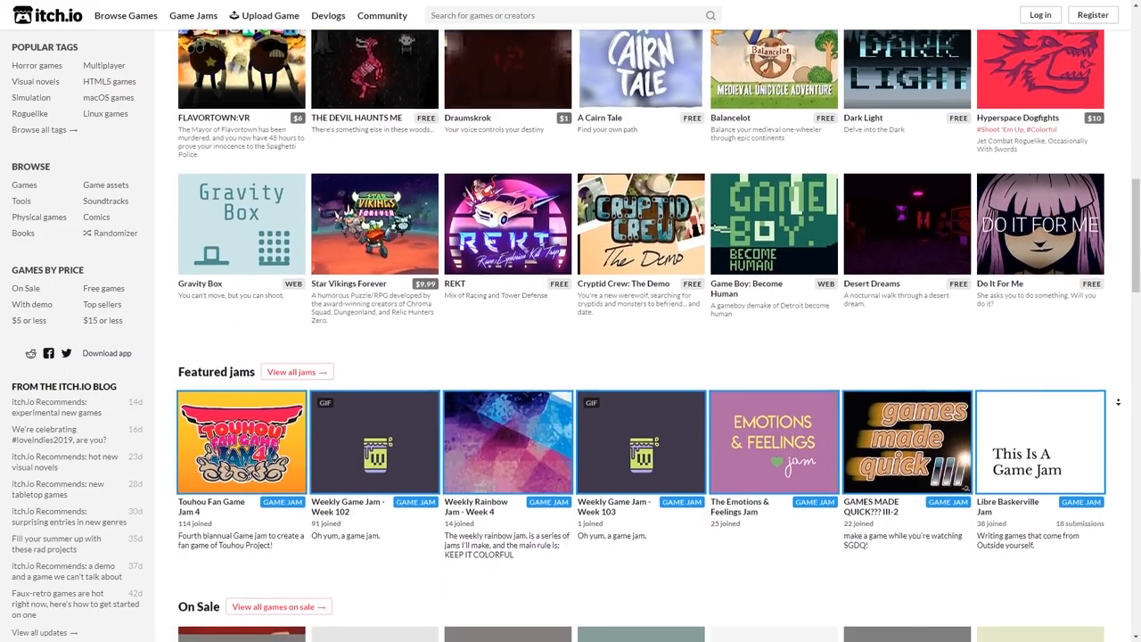
scroll("down", 3)
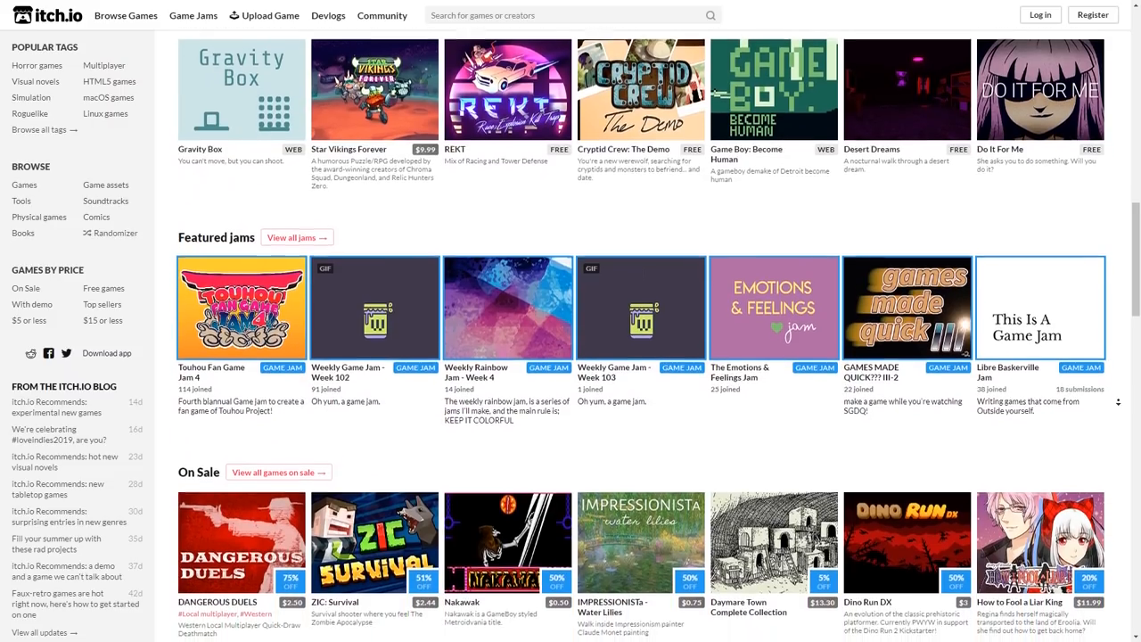
scroll("down", 3)
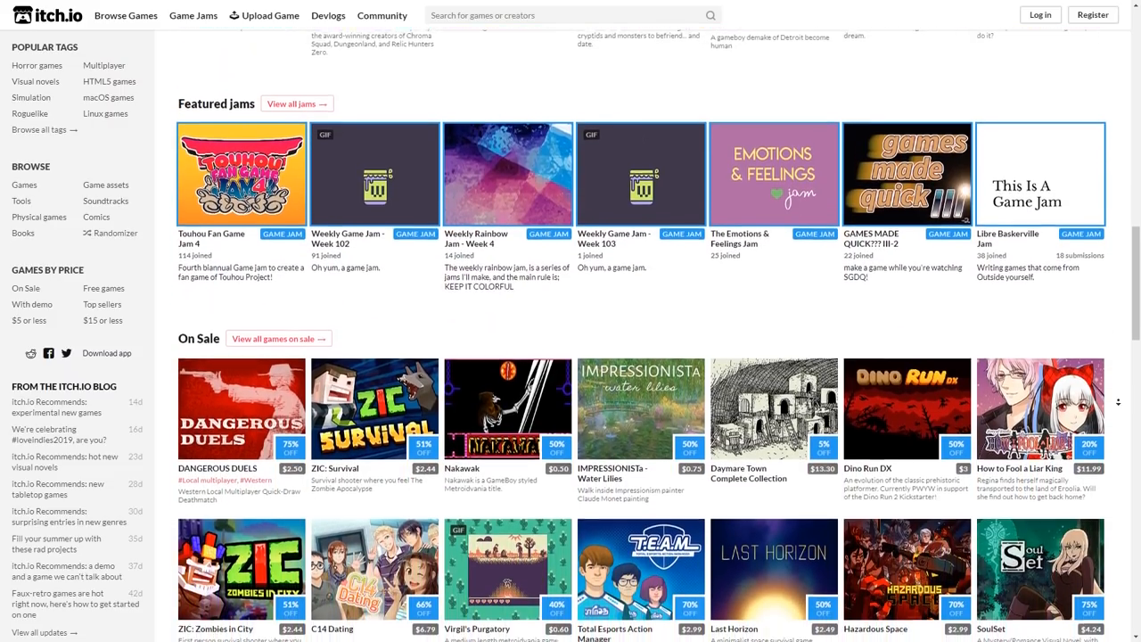
scroll("down", 3)
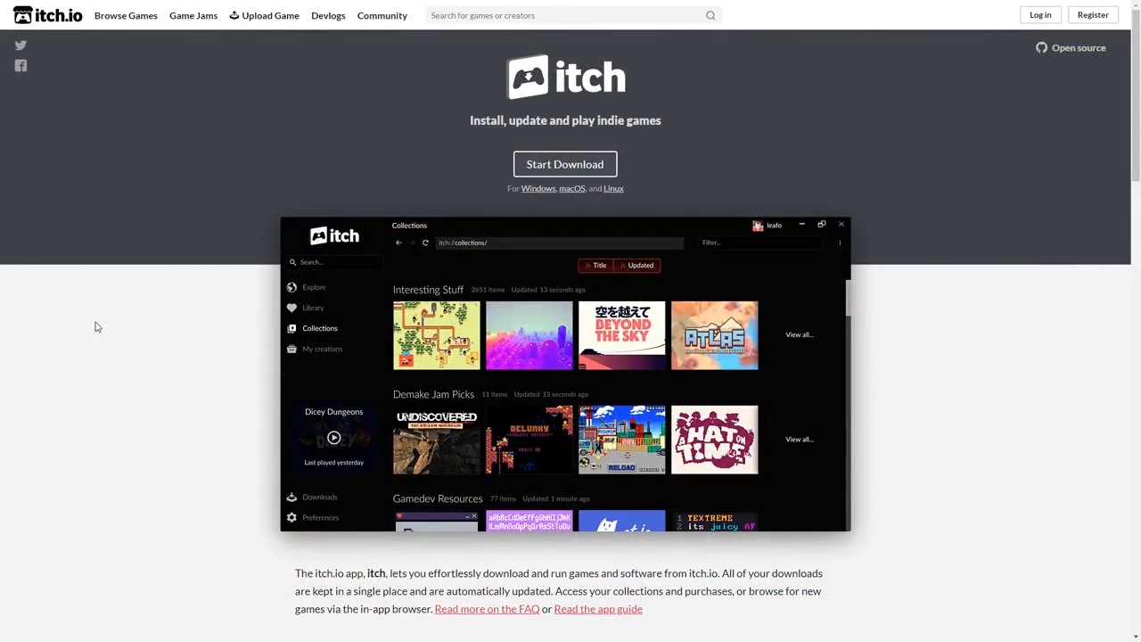
Scroll the Windows/macOS/Linux app download page, then return to Project: Feline's page
scroll("down", 3)
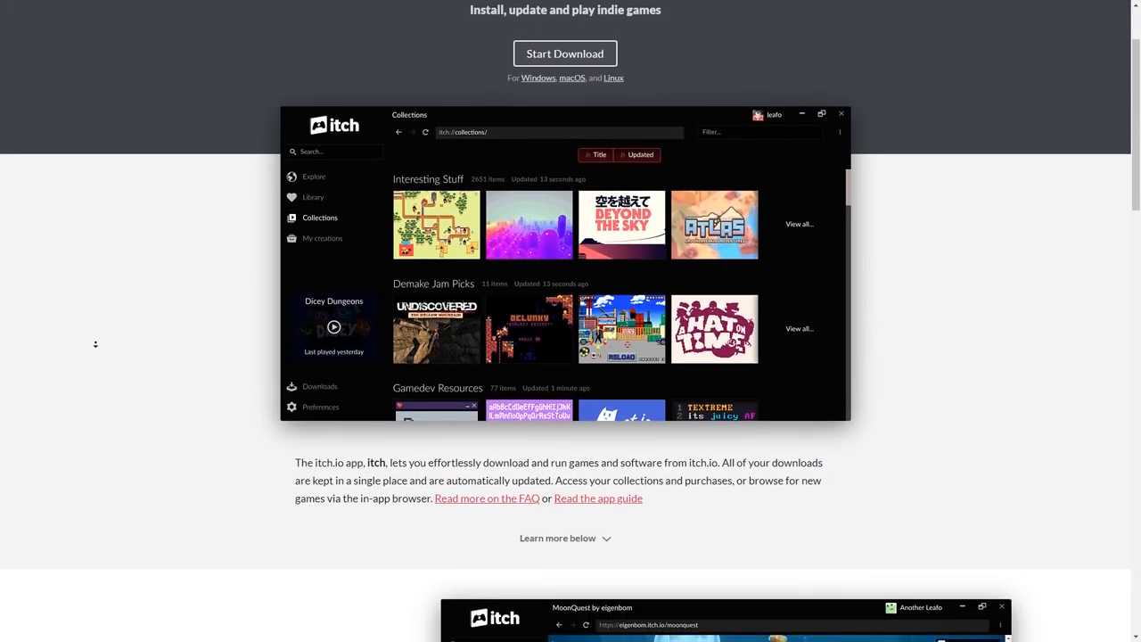
scroll("down", 3)
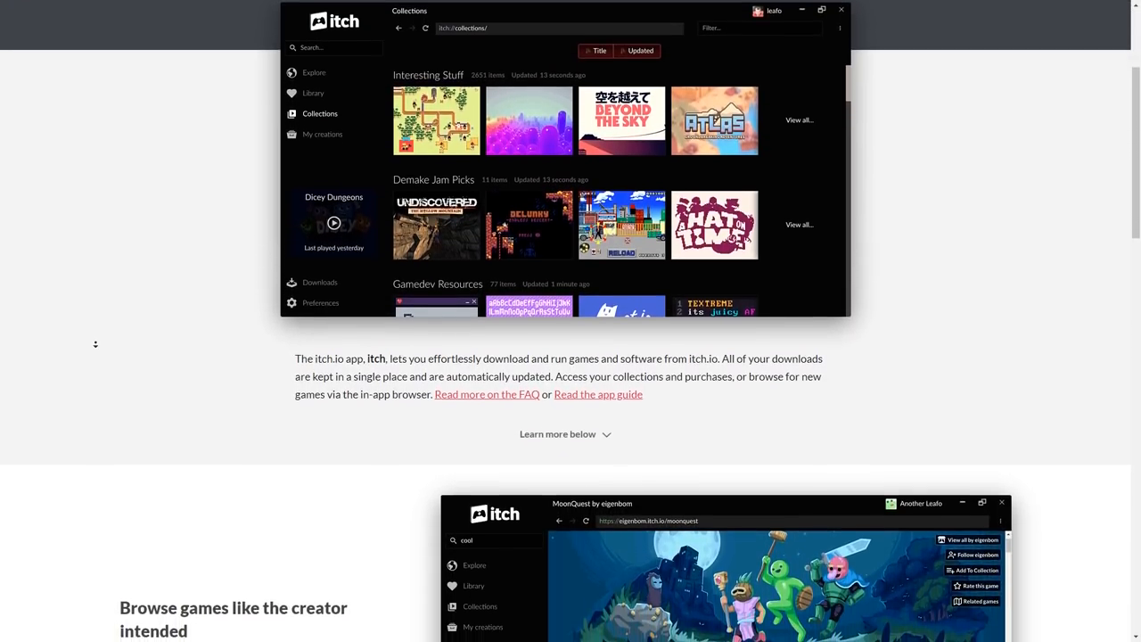
scroll("down", 3)
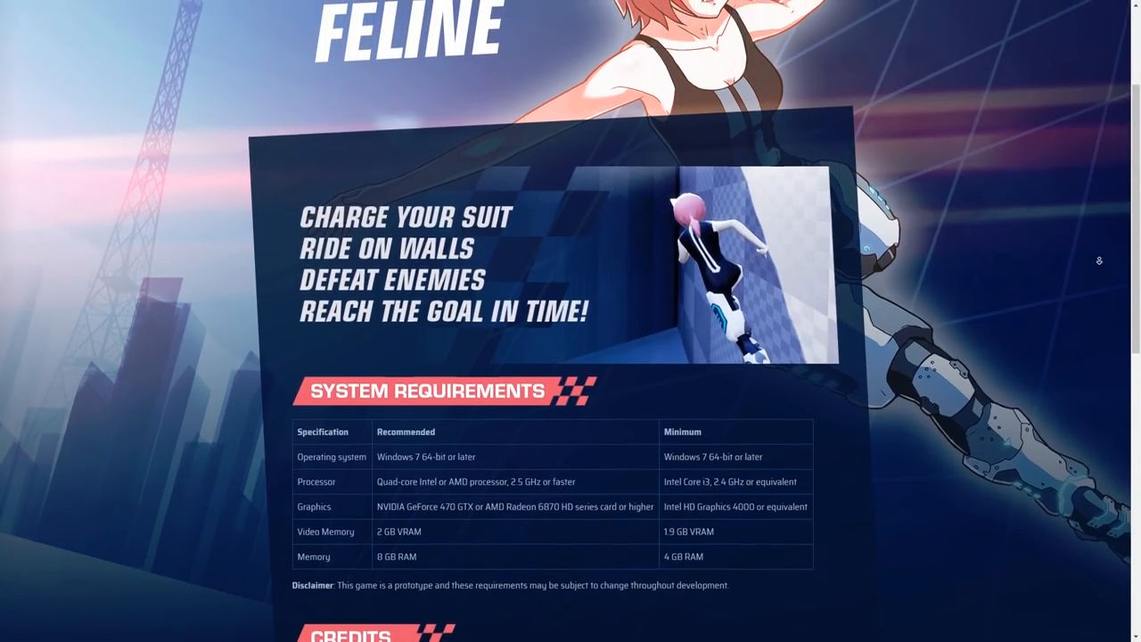
scroll("up", 3)
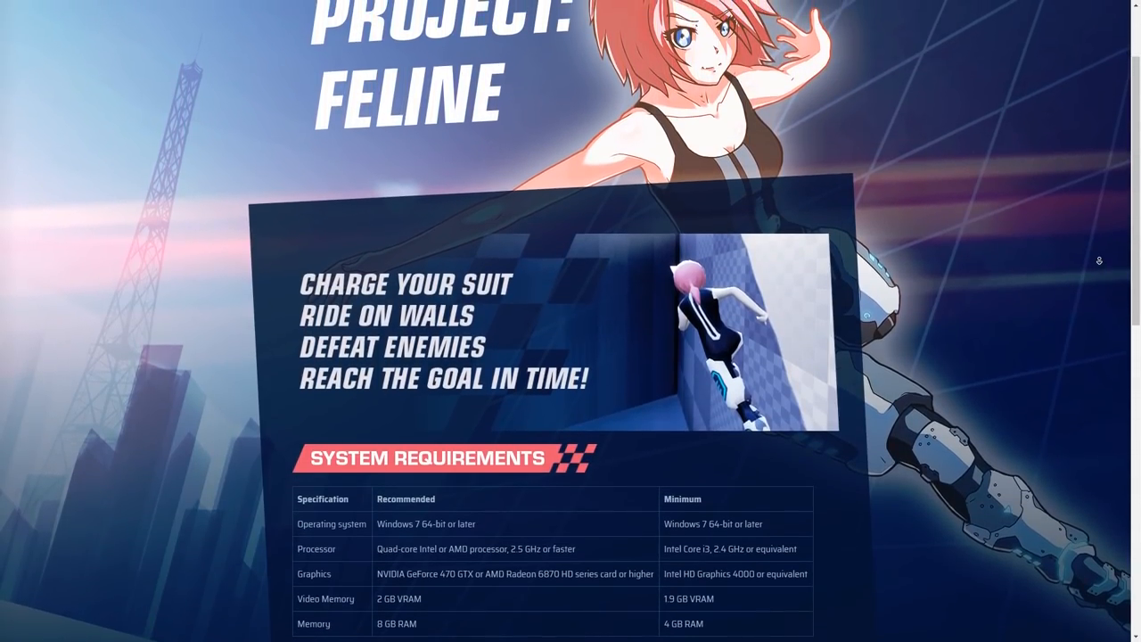